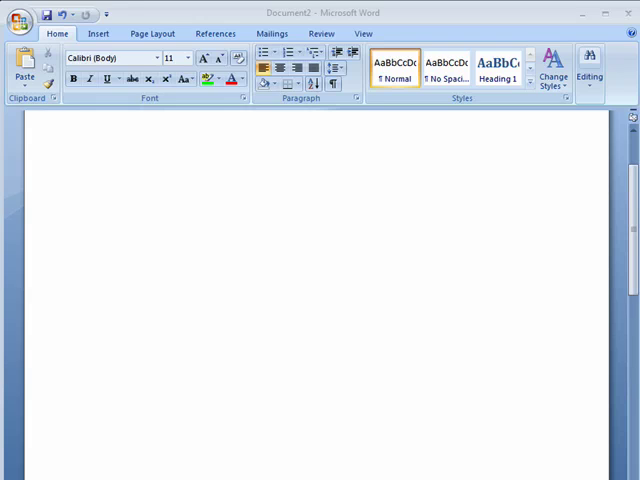
mouse_move(408, 293)
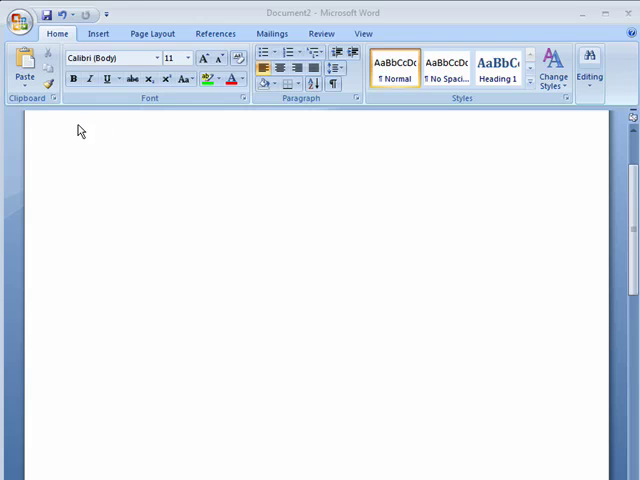
mouse_move(162, 218)
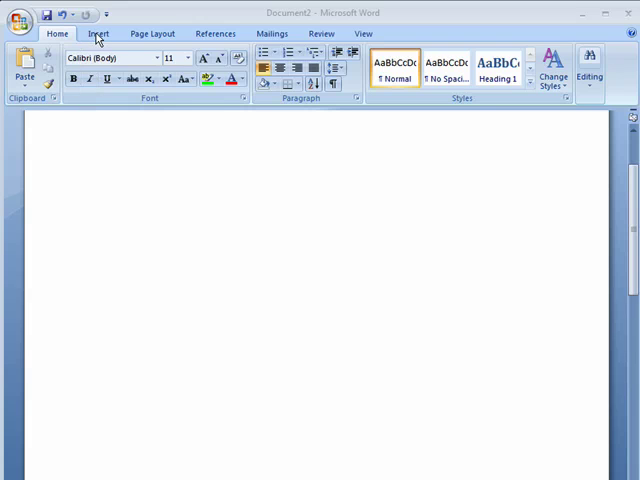
- Open the Insert tab's Table menu to preview a 6x7 table grid
click(98, 33)
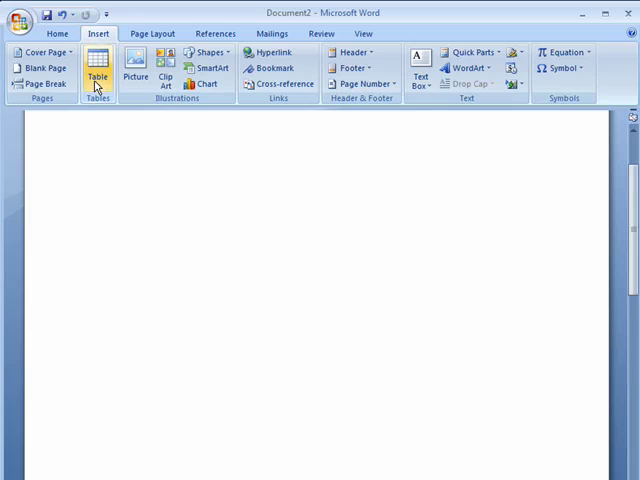
click(97, 70)
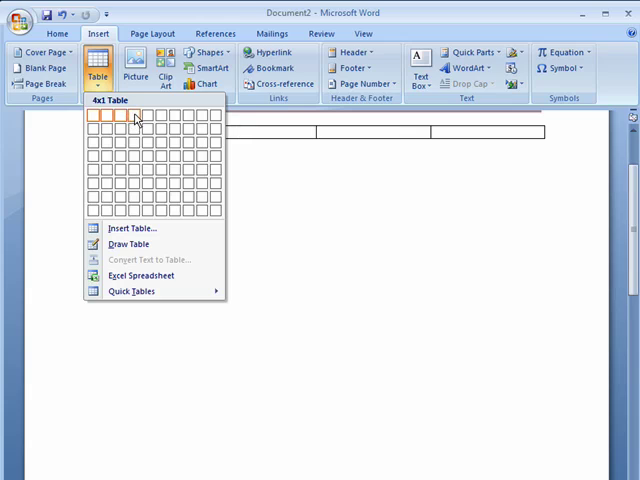
mouse_move(148, 117)
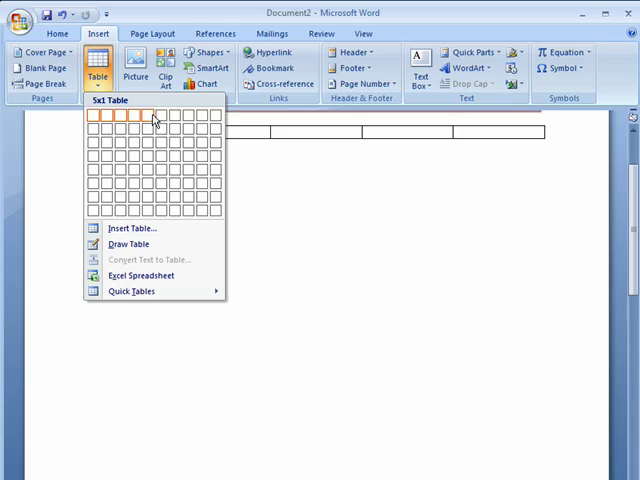
mouse_move(159, 131)
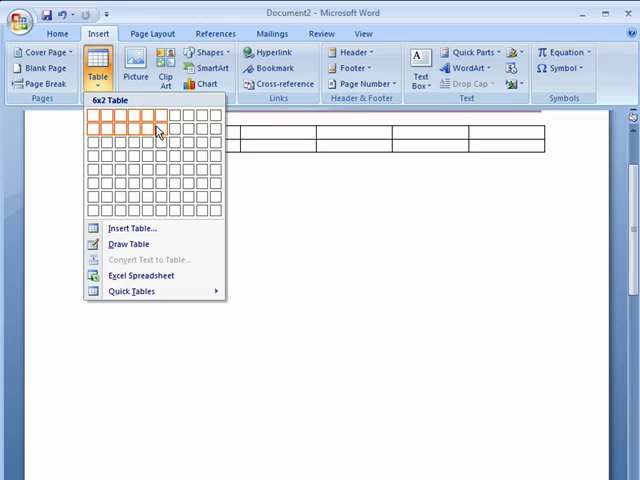
mouse_move(158, 156)
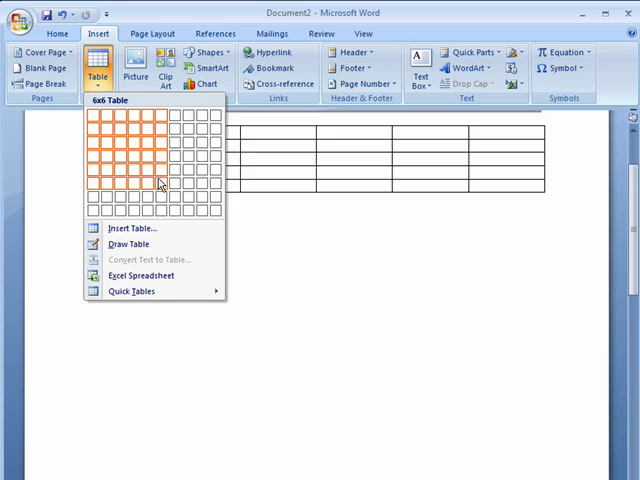
mouse_move(160, 197)
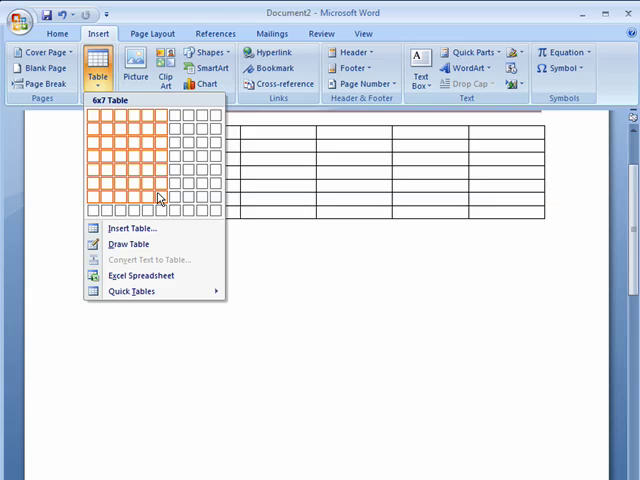
- Insert a 6-column, 7-row table and type the 'Name' header
click(158, 198)
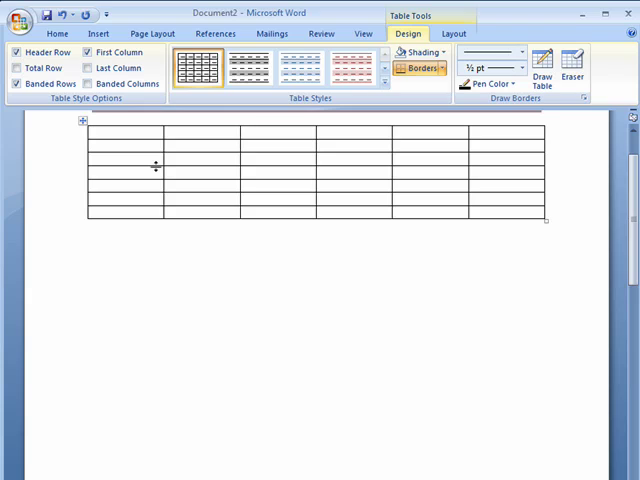
text(Name)
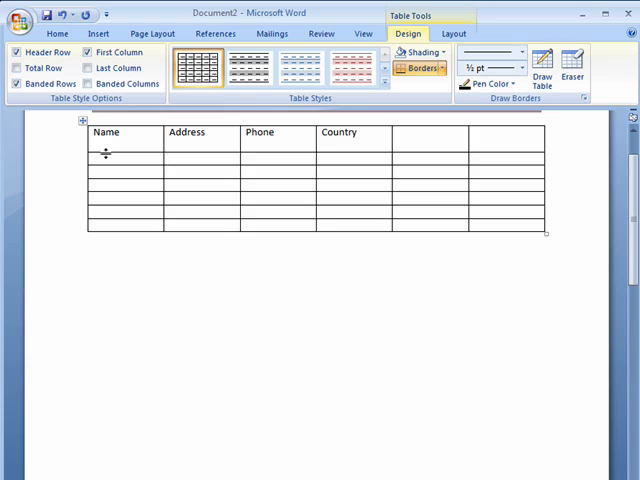
- Type 'Doc Callahan' into the first cell of the table's second row
click(95, 170)
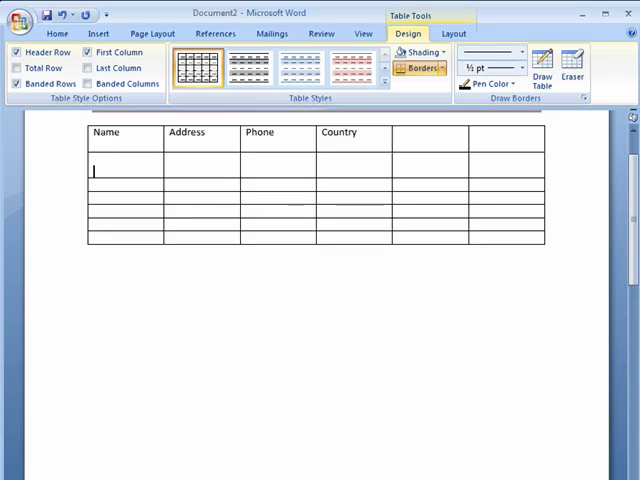
text(Doc Callahan)
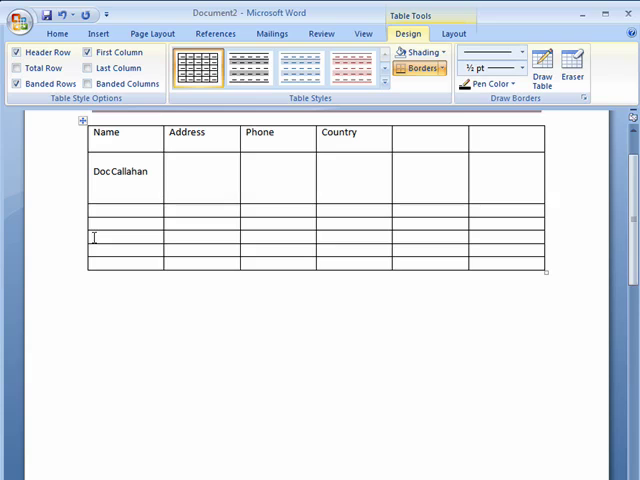
right_click(93, 237)
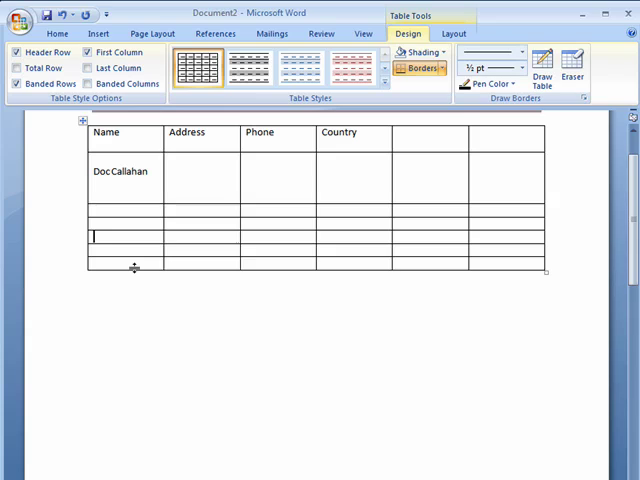
mouse_move(205, 218)
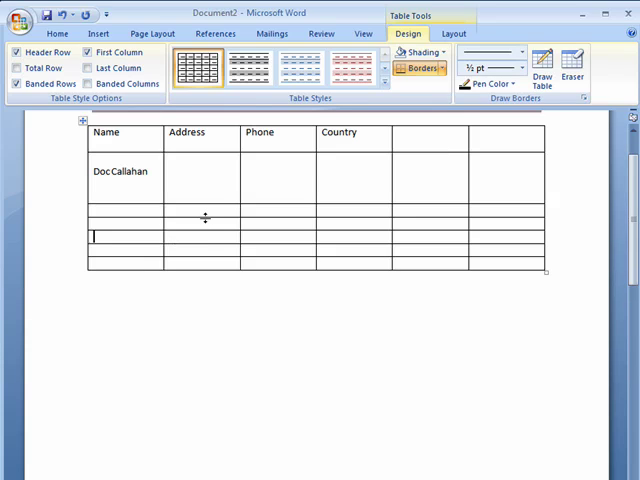